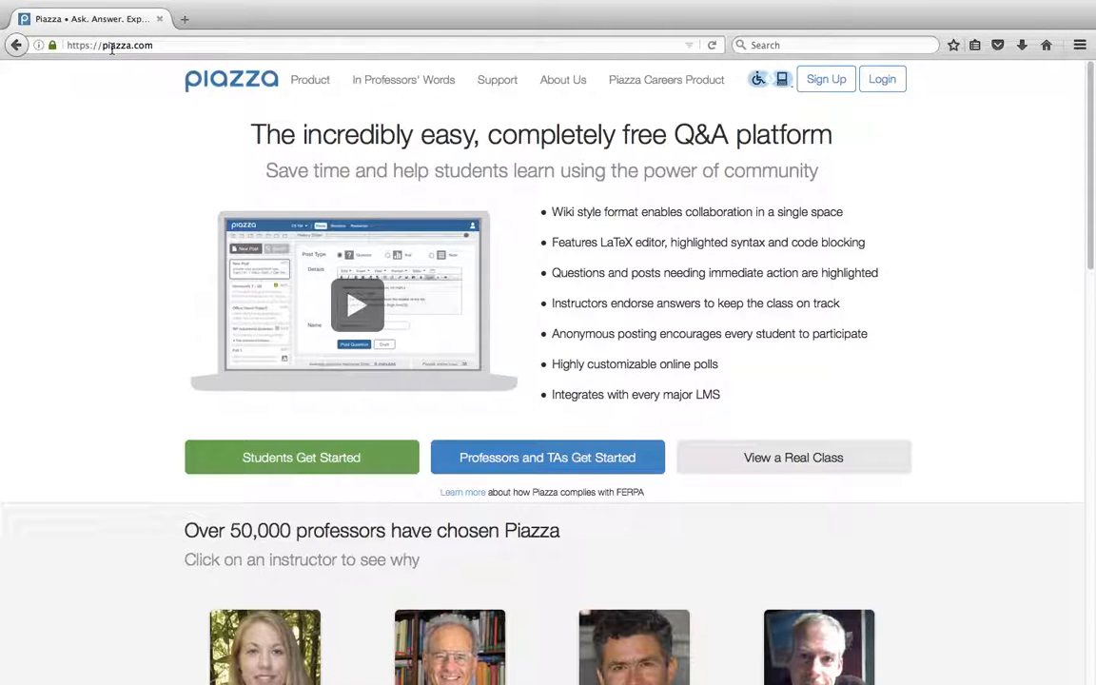
Step: Log in with email and password to reach the Pharmacology class dashboard
{"action": "left_click", "coordinate": [881, 80]}
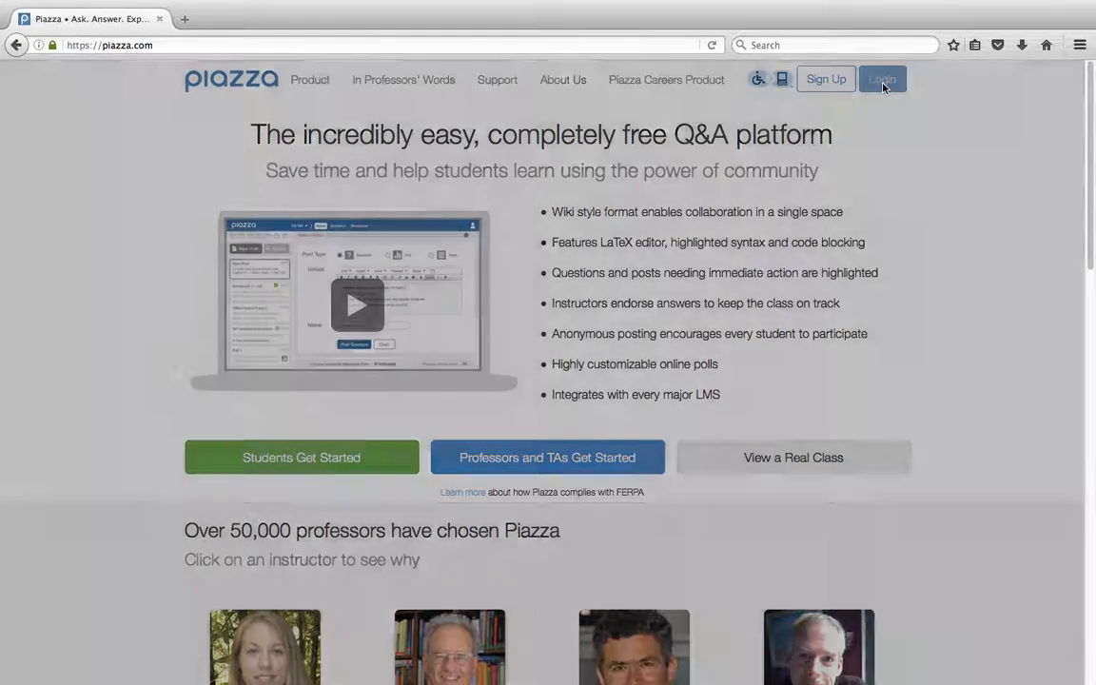
{"action": "left_click", "coordinate": [871, 80]}
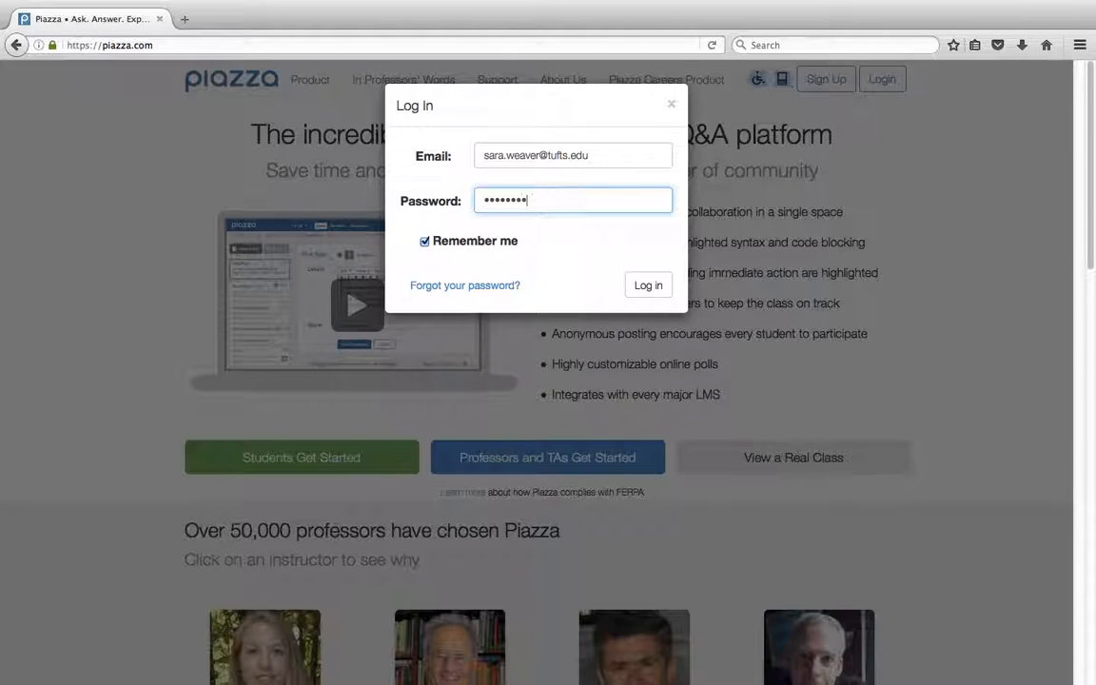
{"action": "left_click", "coordinate": [647, 285]}
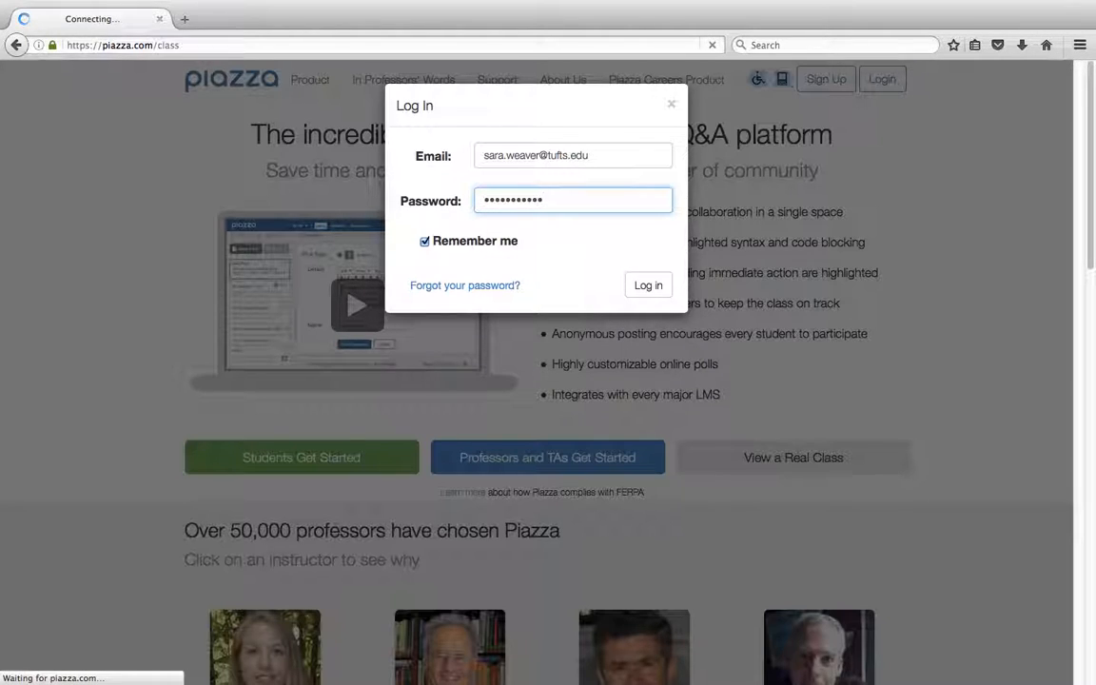
{"action": "left_click", "coordinate": [647, 286]}
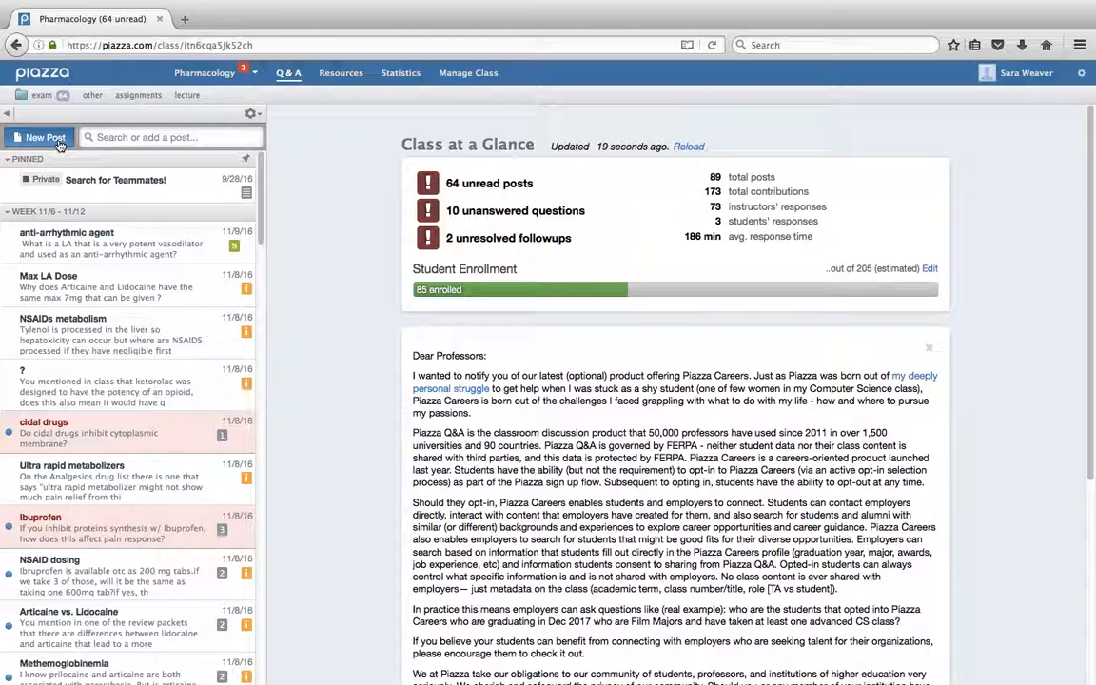
{"action": "left_click", "coordinate": [39, 137]}
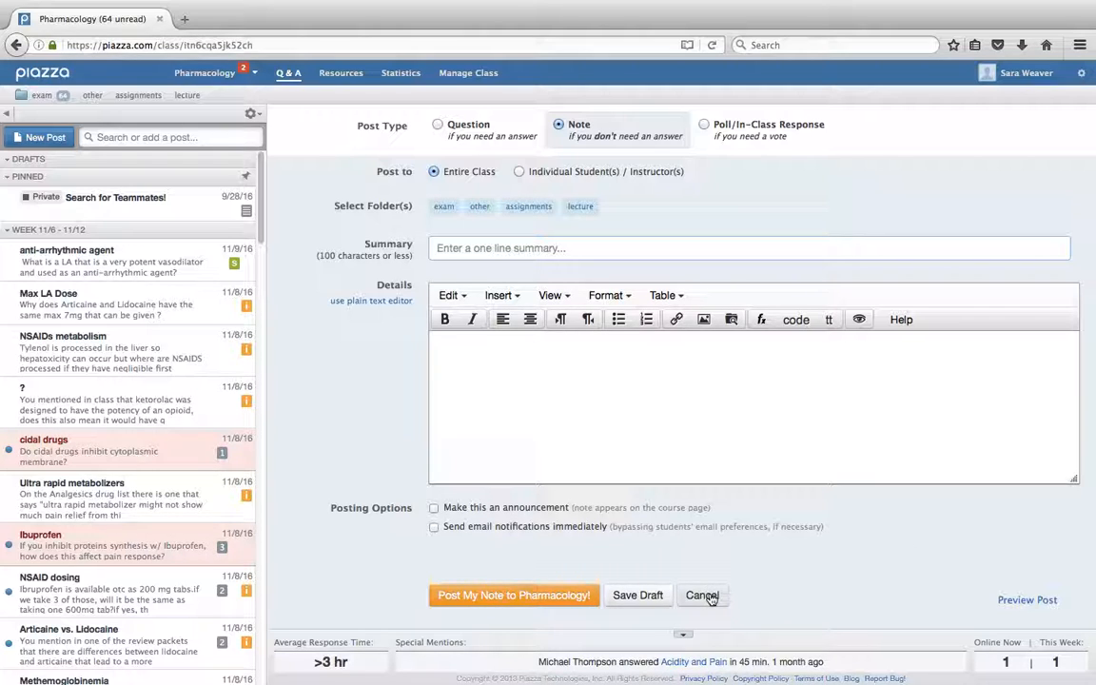
{"action": "left_click", "coordinate": [702, 594]}
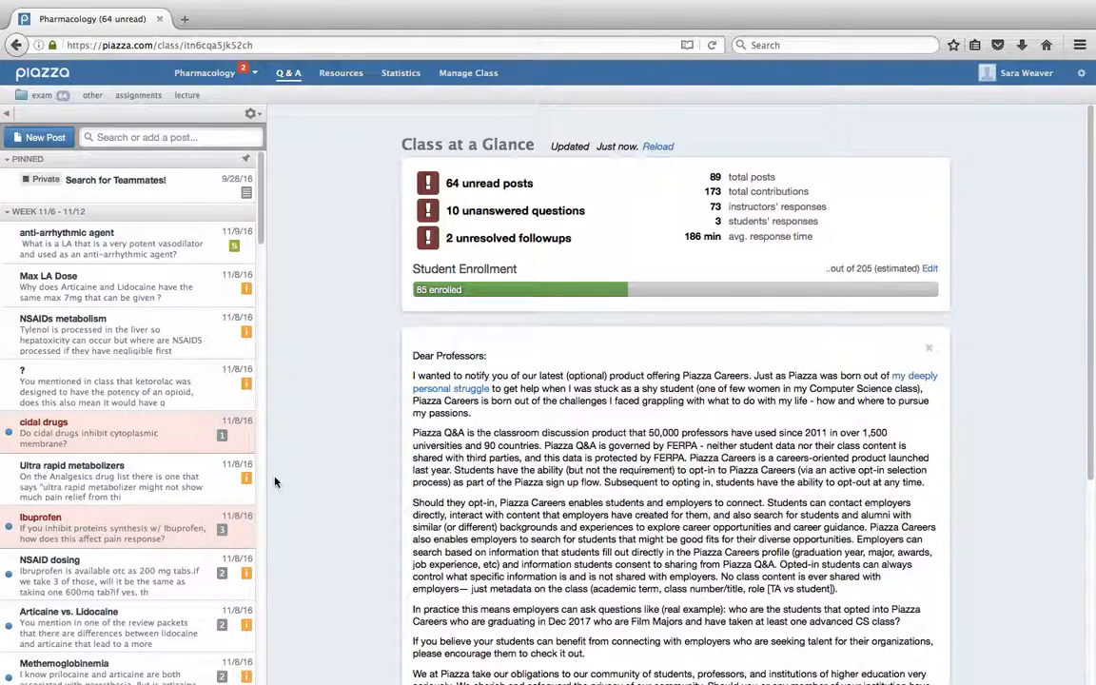
{"action": "mouse_move", "coordinate": [263, 225]}
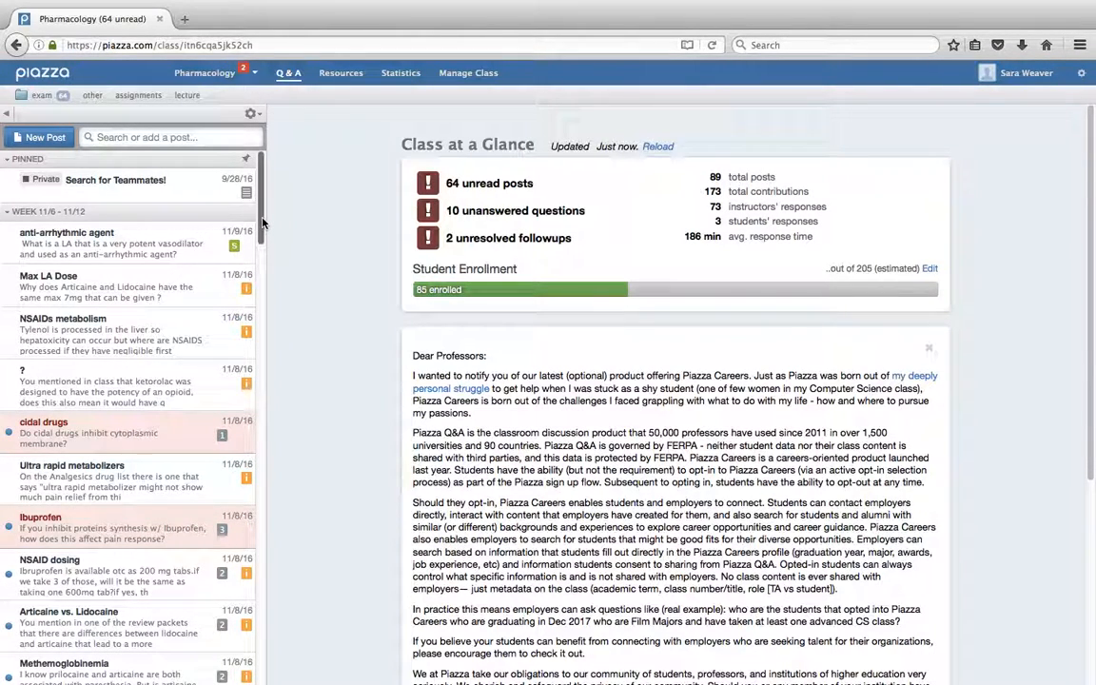
{"action": "scroll", "scroll_direction": "down", "scroll_amount": 3}
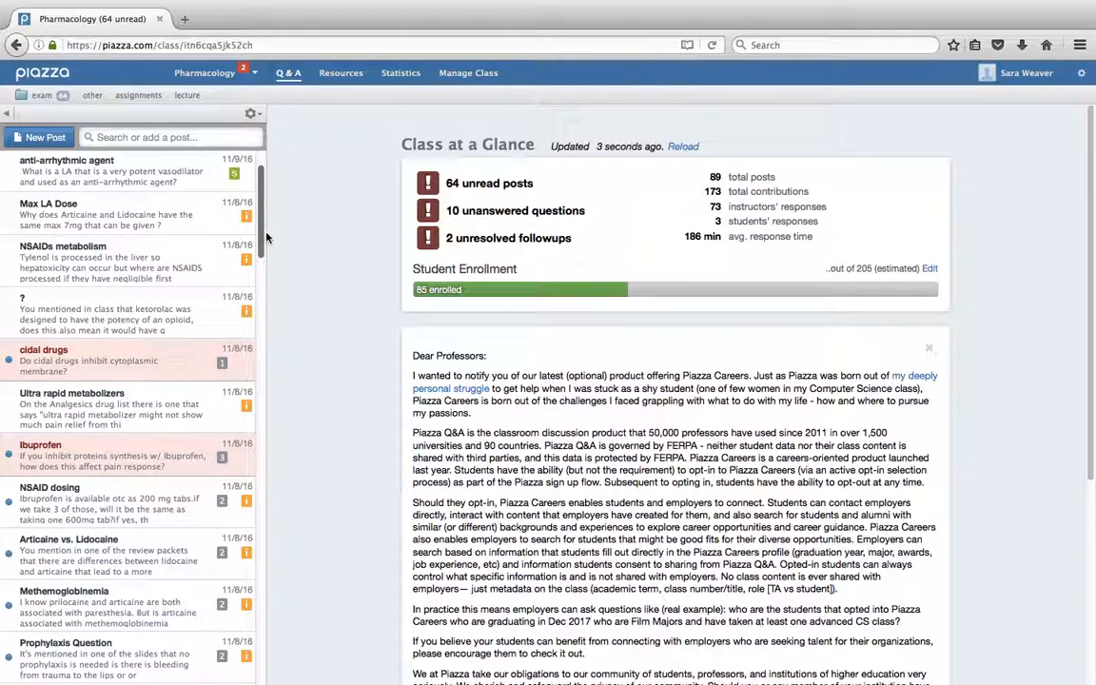
{"action": "scroll", "scroll_direction": "down", "scroll_amount": 3}
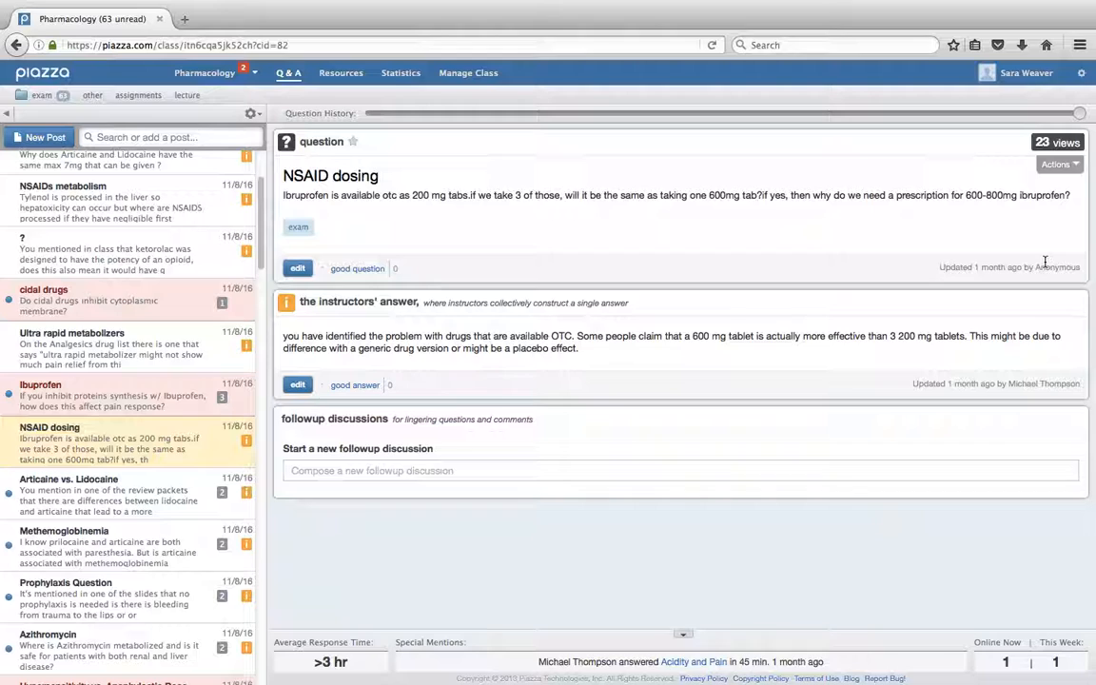
{"action": "mouse_move", "coordinate": [890, 194]}
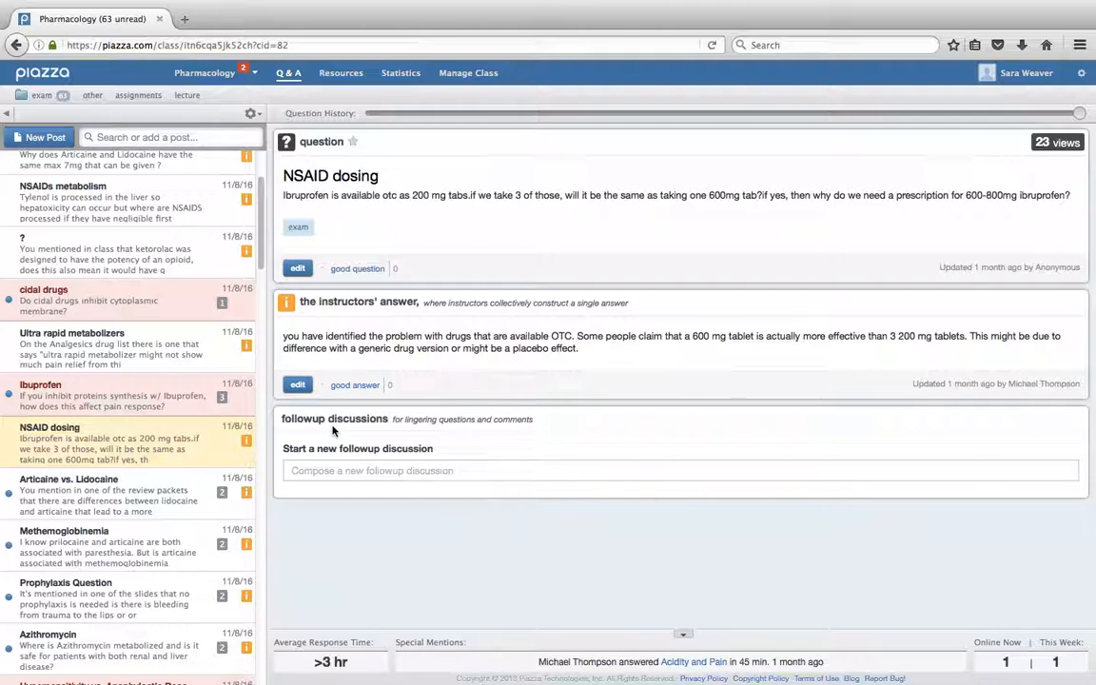
{"action": "mouse_move", "coordinate": [340, 481]}
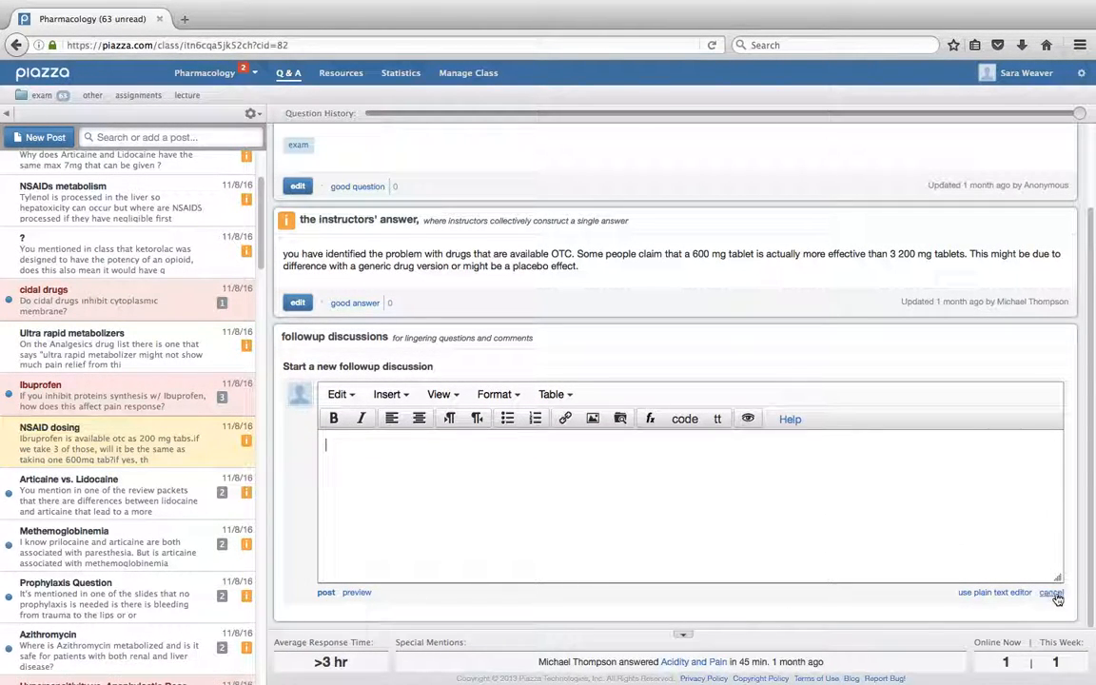
{"action": "left_click", "coordinate": [1050, 592]}
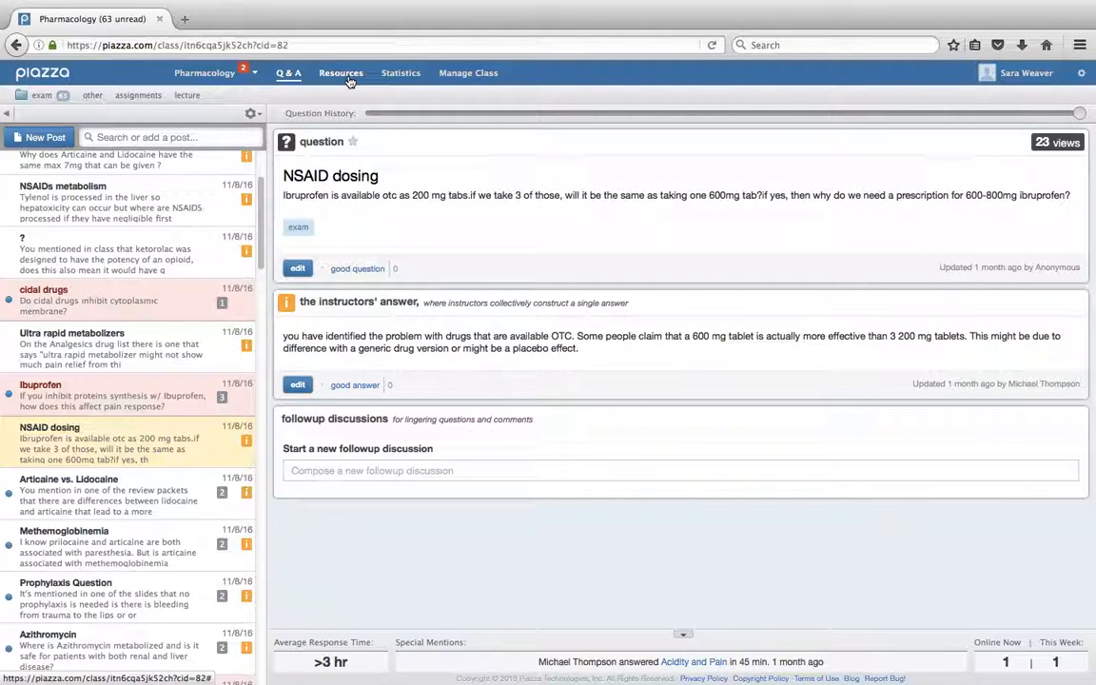
Step: Go to the Pharmacology course Resources page via the top navigation bar
{"action": "left_click", "coordinate": [341, 72]}
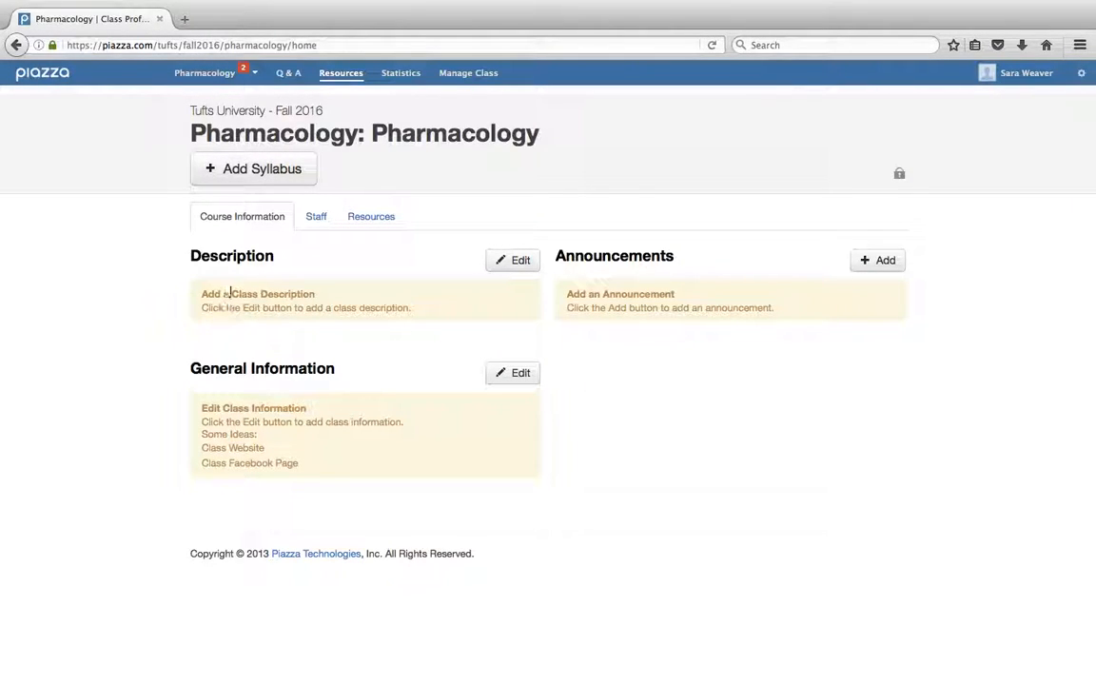
{"action": "mouse_move", "coordinate": [643, 338]}
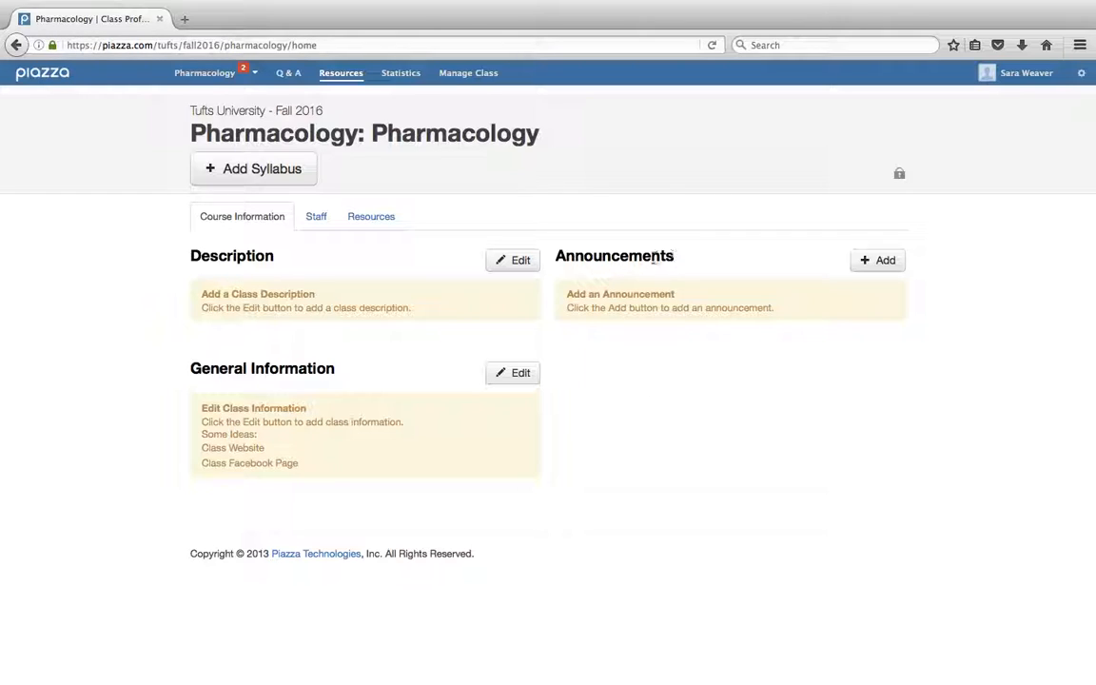
{"action": "mouse_move", "coordinate": [99, 99]}
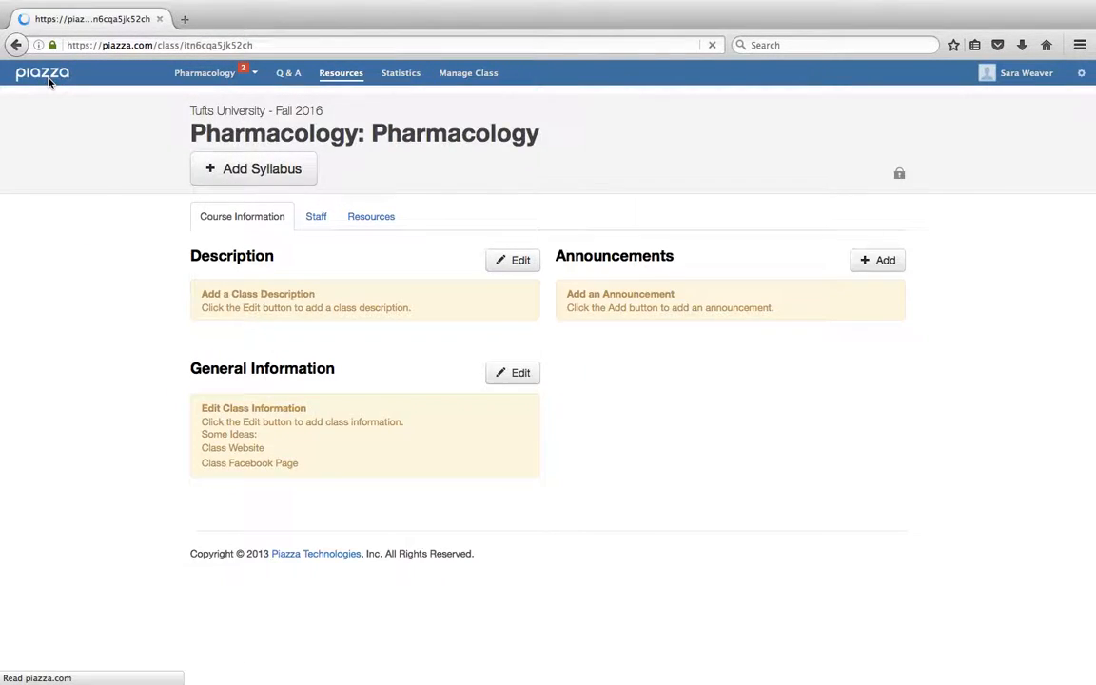
Step: Return to the Pharmacology Q&A home via the Piazza logo
{"action": "left_click", "coordinate": [289, 73]}
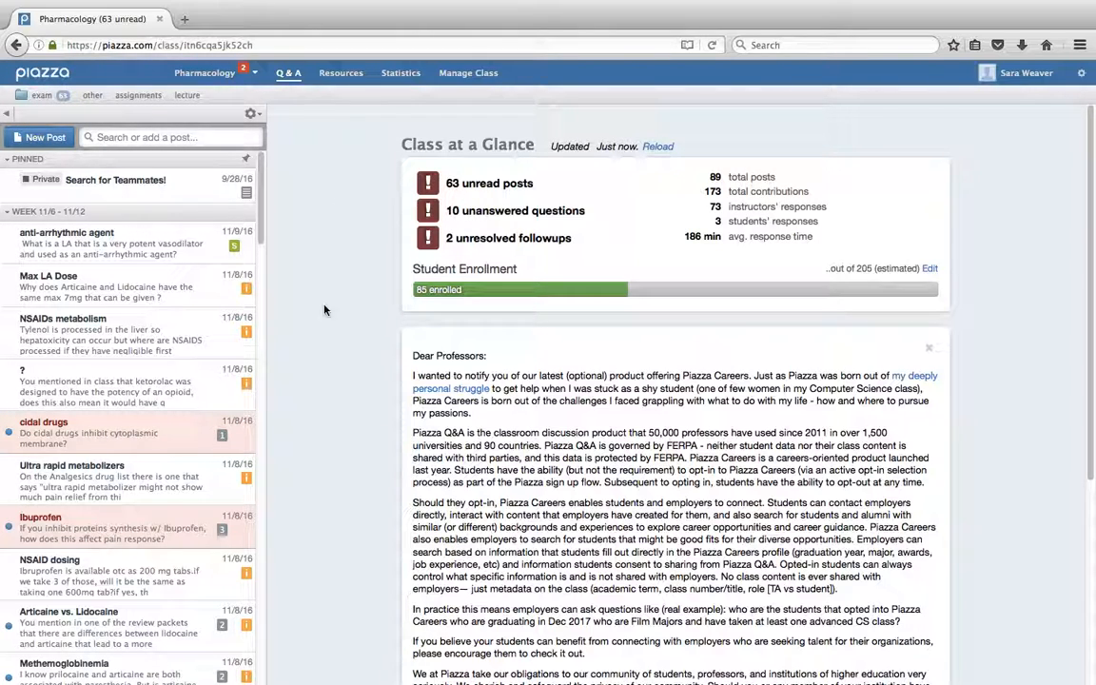
{"action": "mouse_move", "coordinate": [358, 381]}
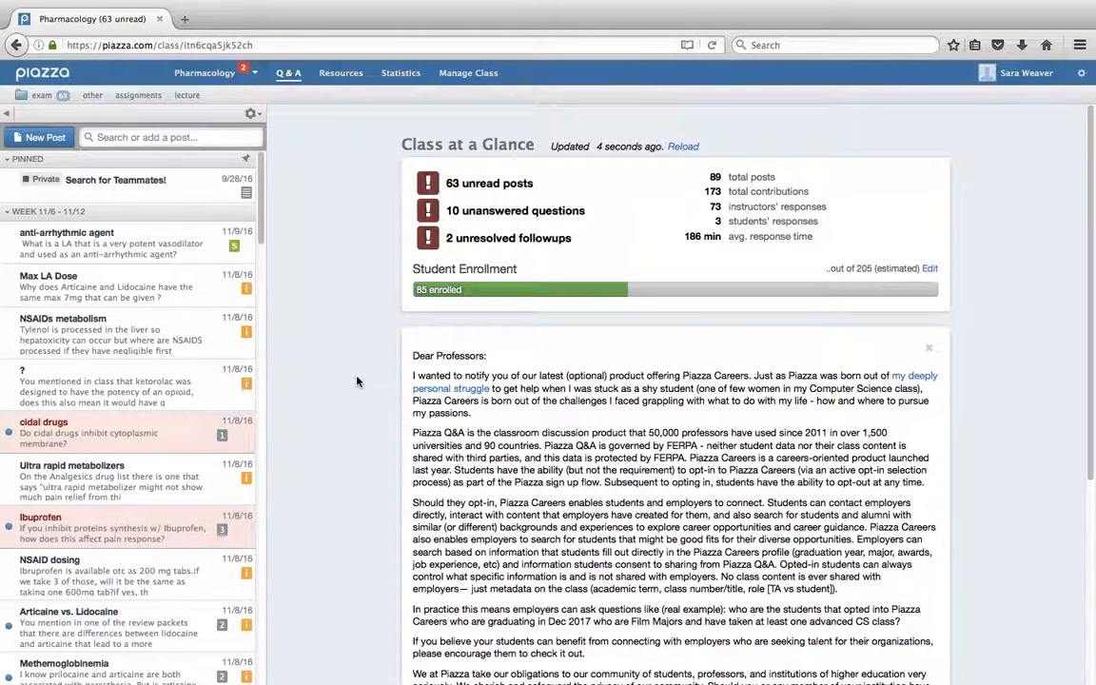